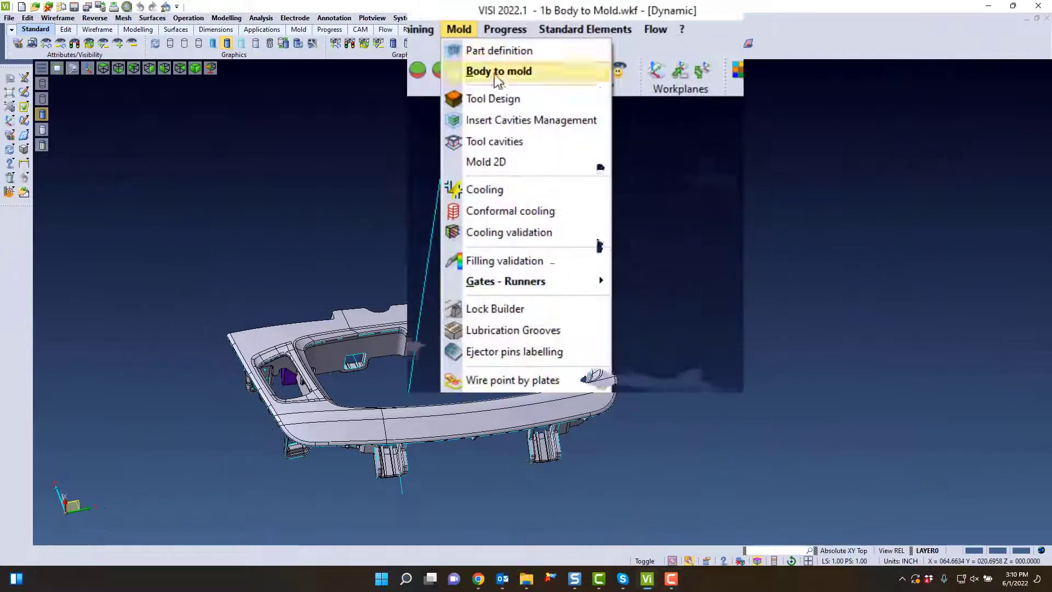
mouse_move(500, 72)
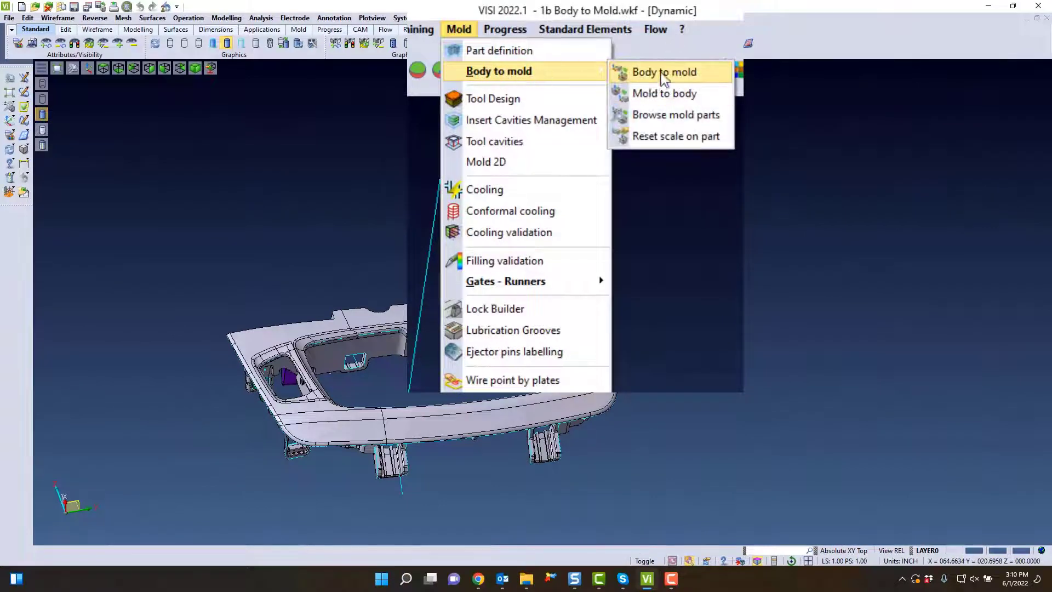
Start the Body to Mold command on the bezel part from the Mold menu.
left_click(664, 73)
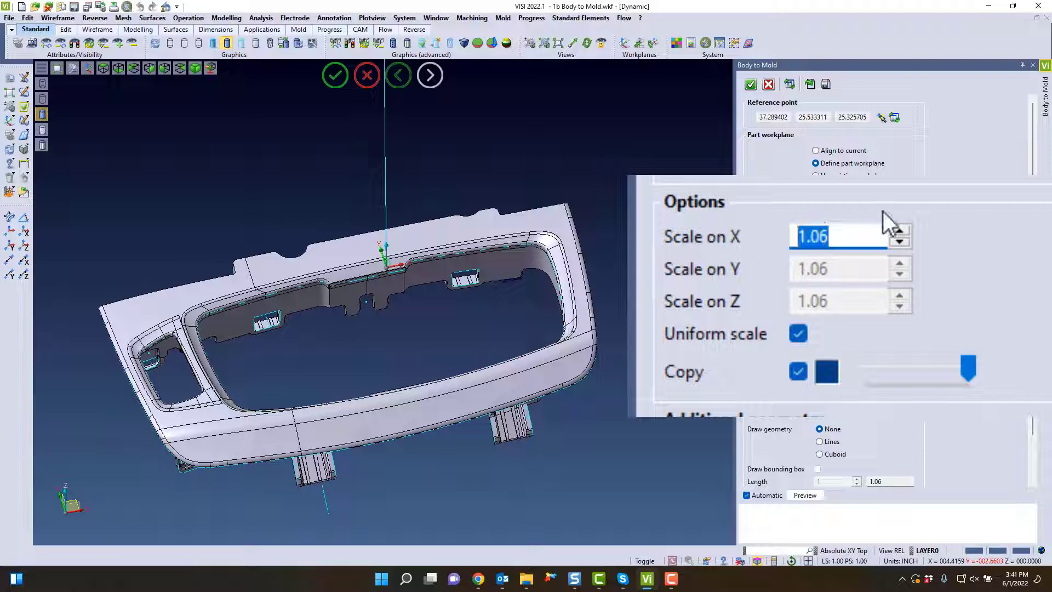
Keep uniform 1.06 scale with Copy, preview geometry as lines and draw the part's bounding box.
left_click(797, 333)
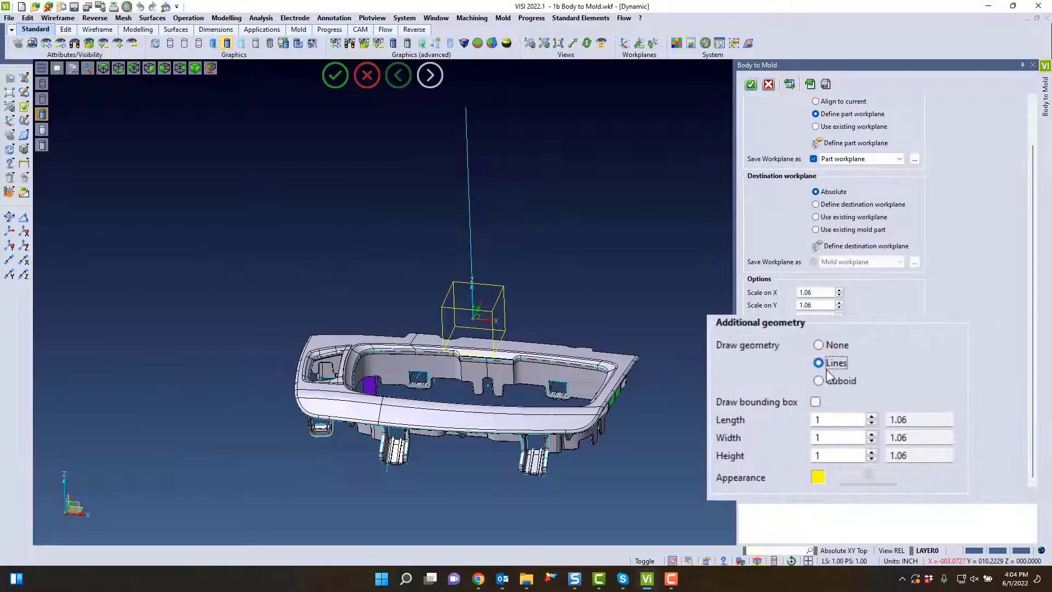
left_click(817, 381)
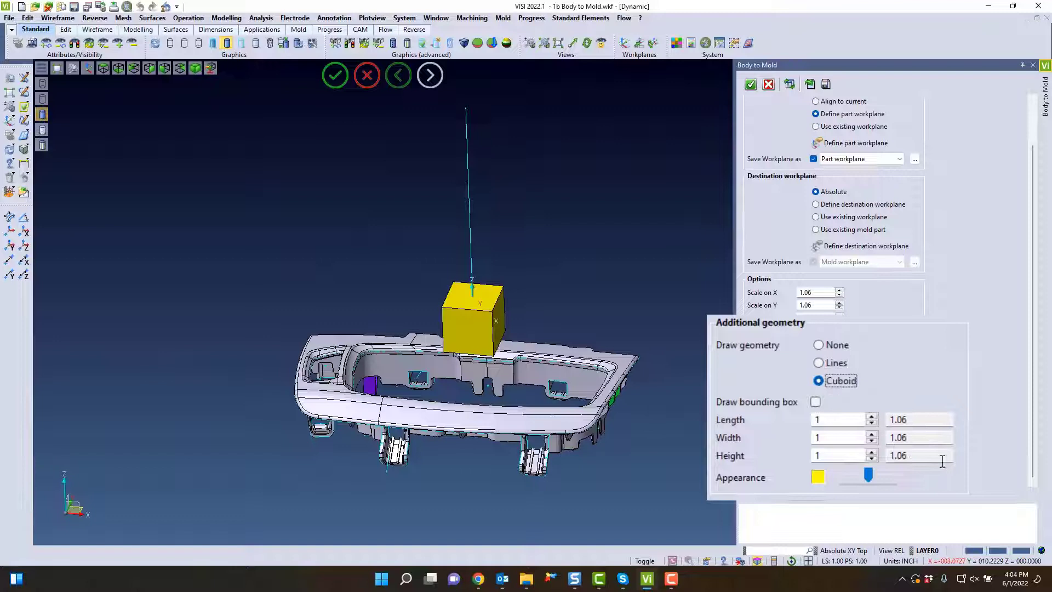
left_click(818, 363)
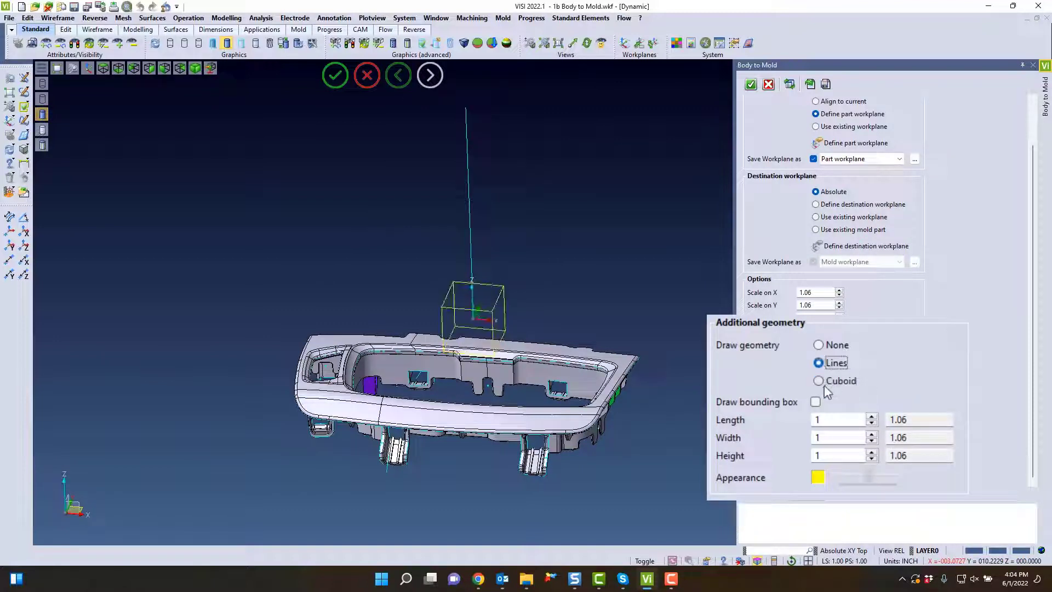
left_click(815, 401)
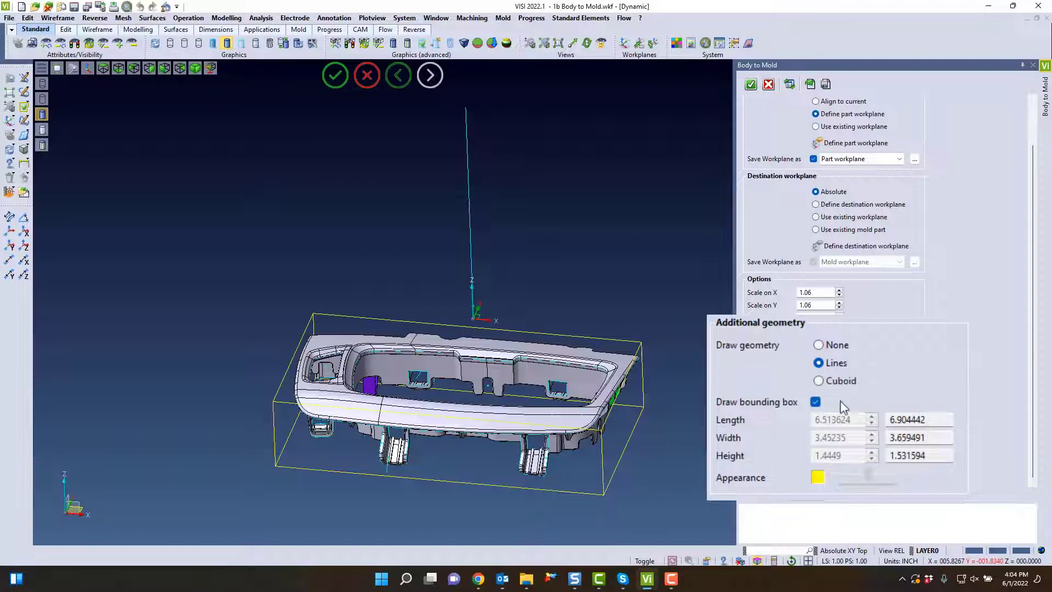
left_click(818, 381)
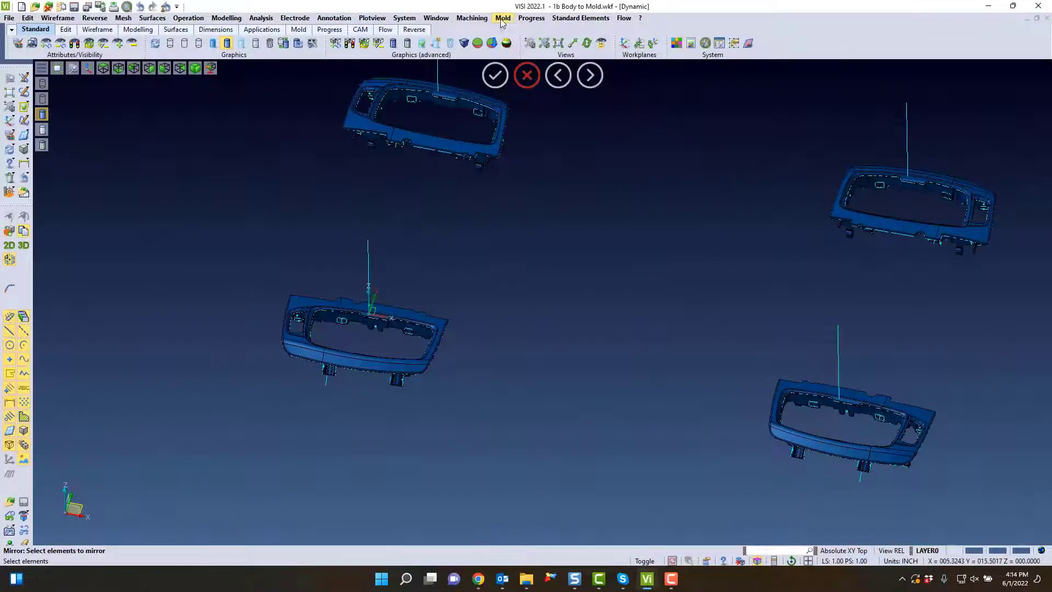
List the mold parts at 1.06 uniform scale and highlight each listed bezel in the model.
left_click(503, 18)
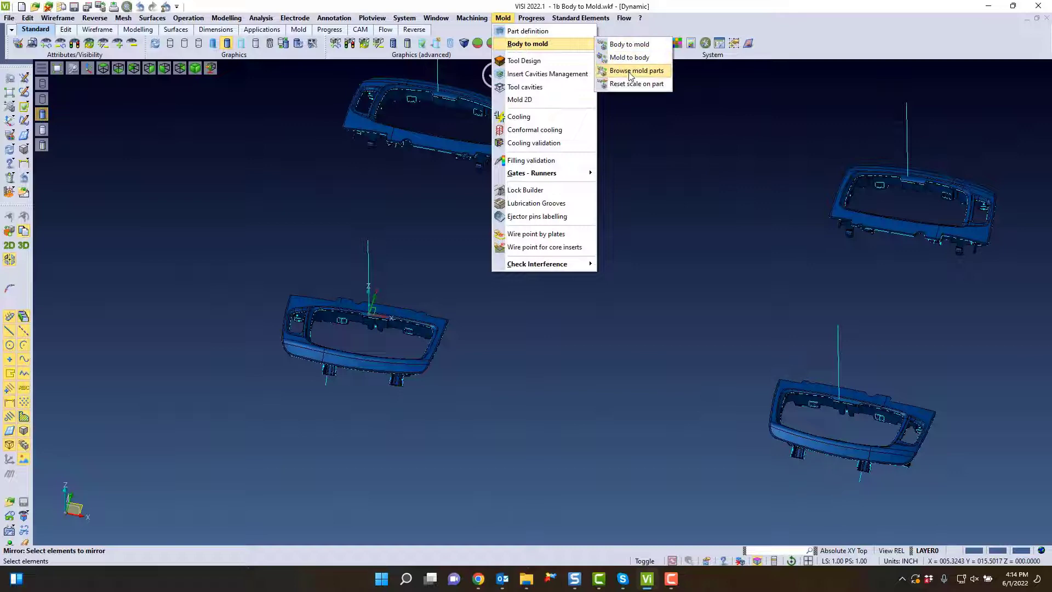
left_click(637, 71)
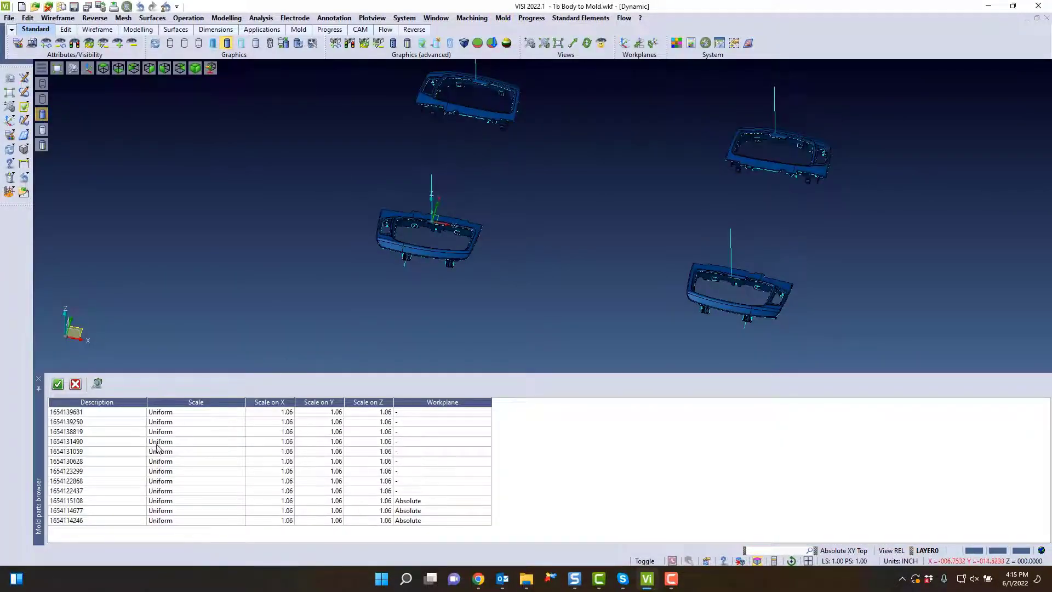
left_click(66, 481)
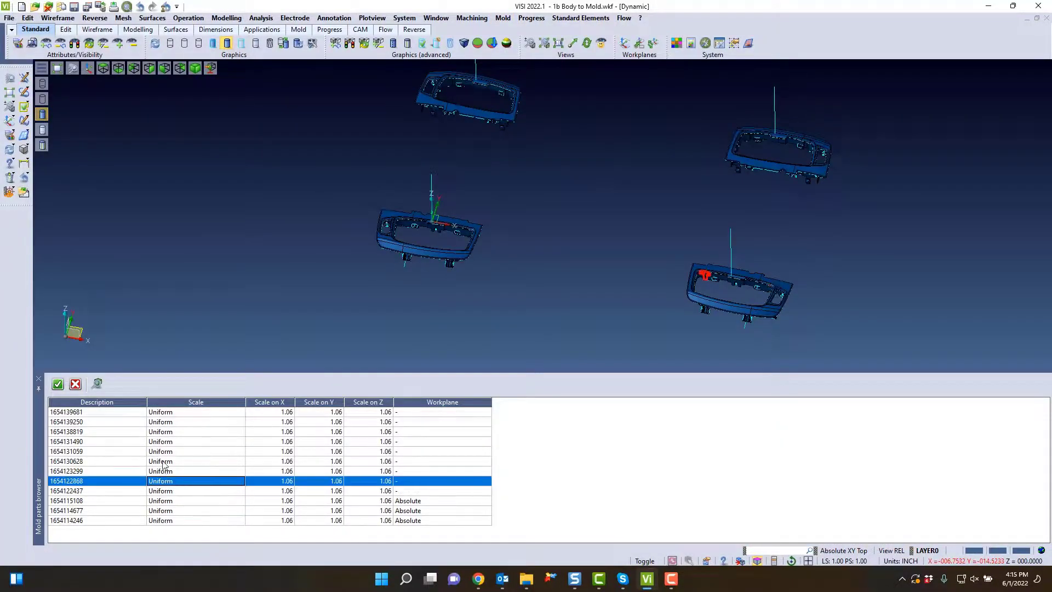
left_click(82, 441)
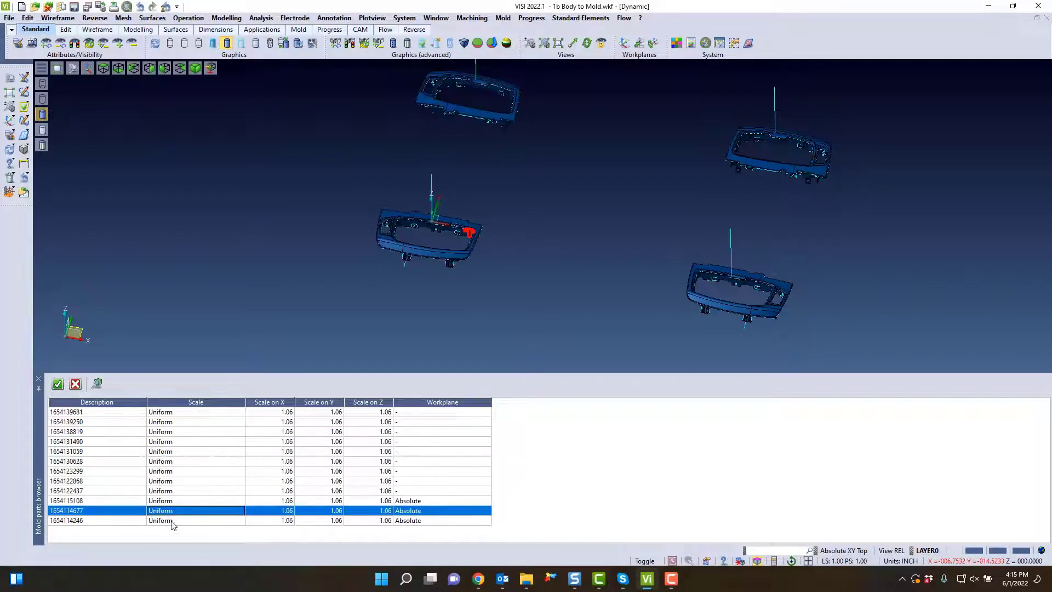
left_click(77, 520)
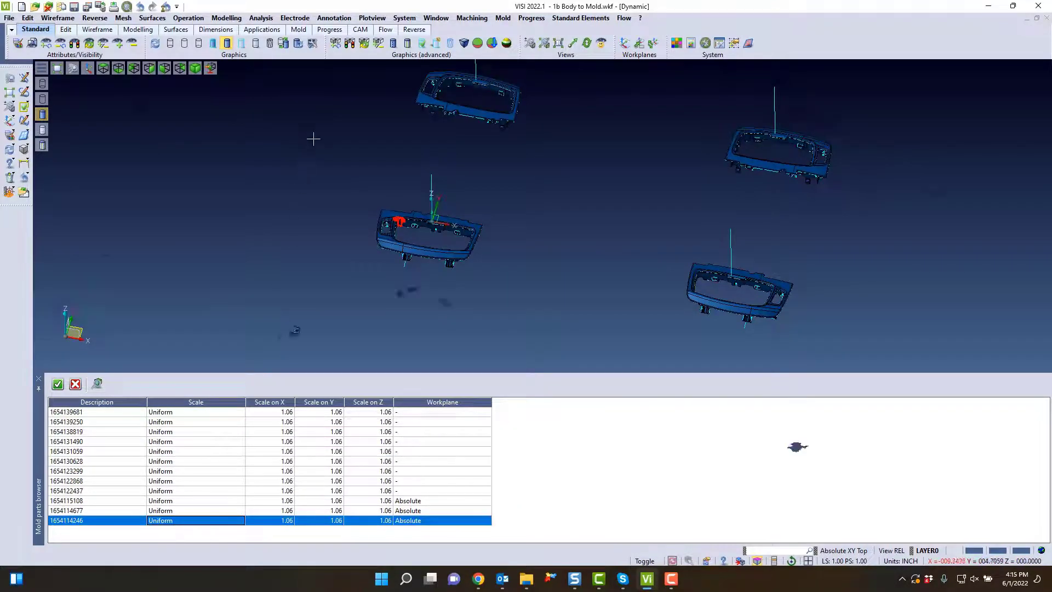
Close the Mold parts browser and reopen the Mold > Body to mold submenu.
left_click(464, 26)
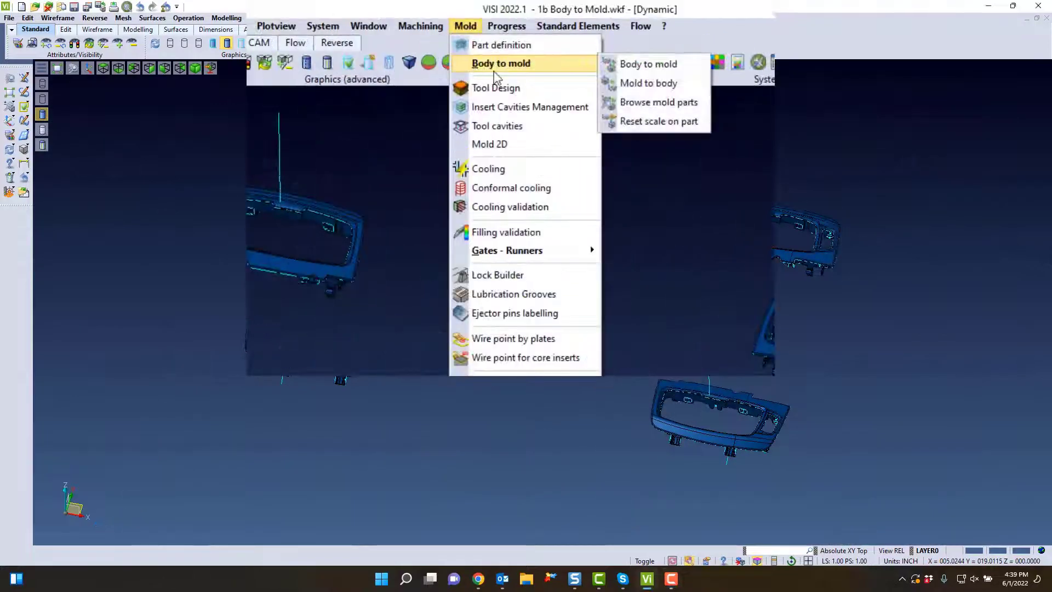
left_click(648, 64)
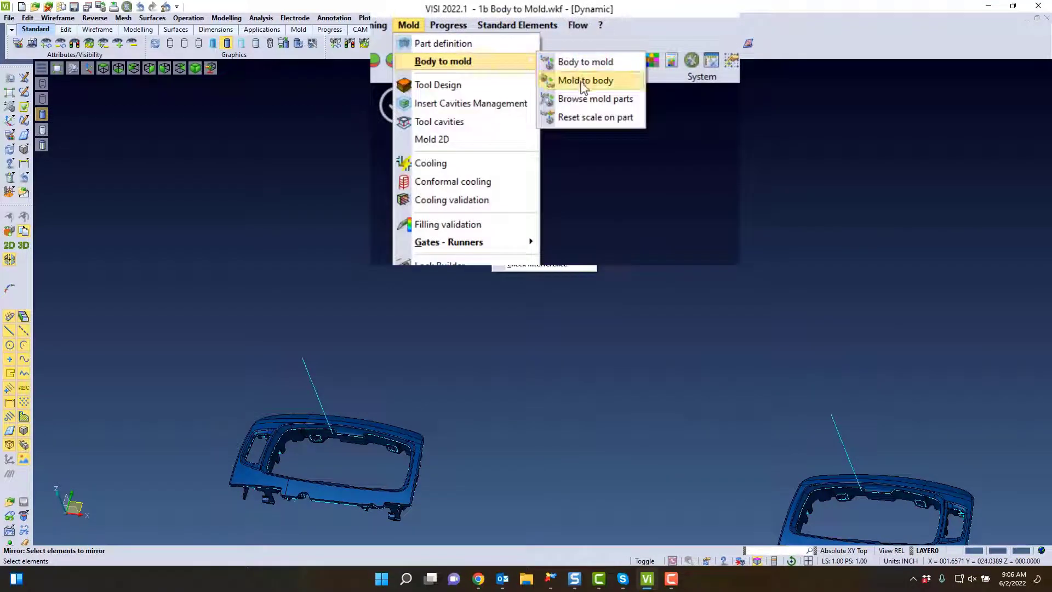
Start the Mold to body command to return a bezel to its body position.
left_click(585, 79)
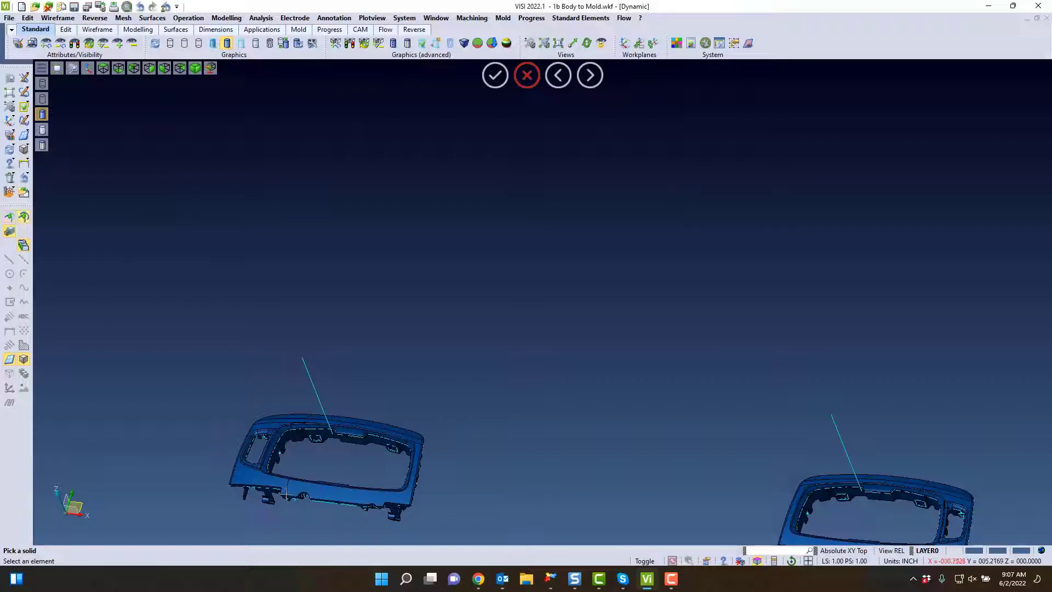
mouse_move(344, 491)
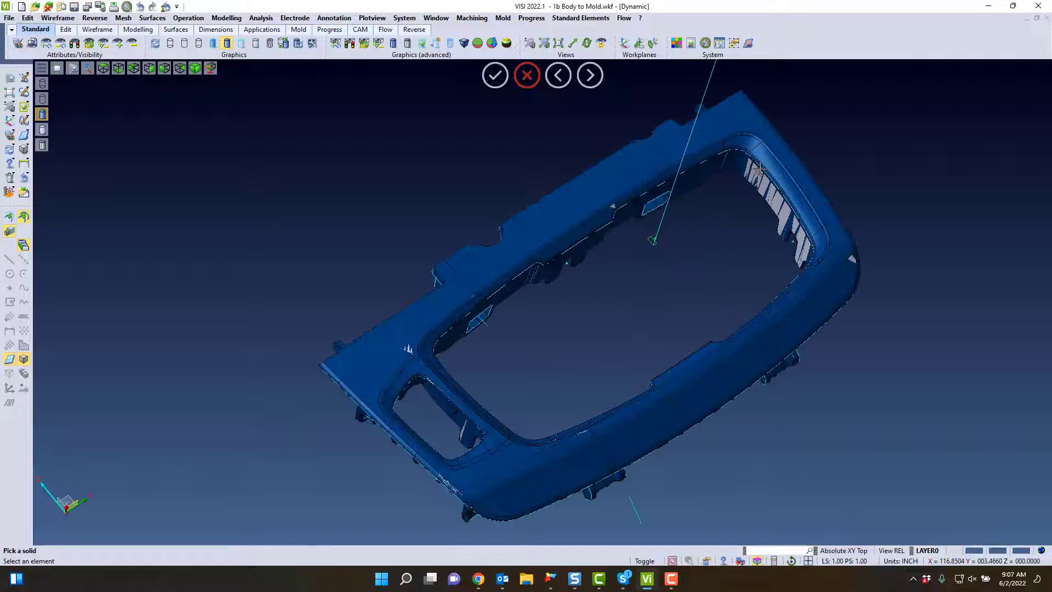
mouse_move(711, 301)
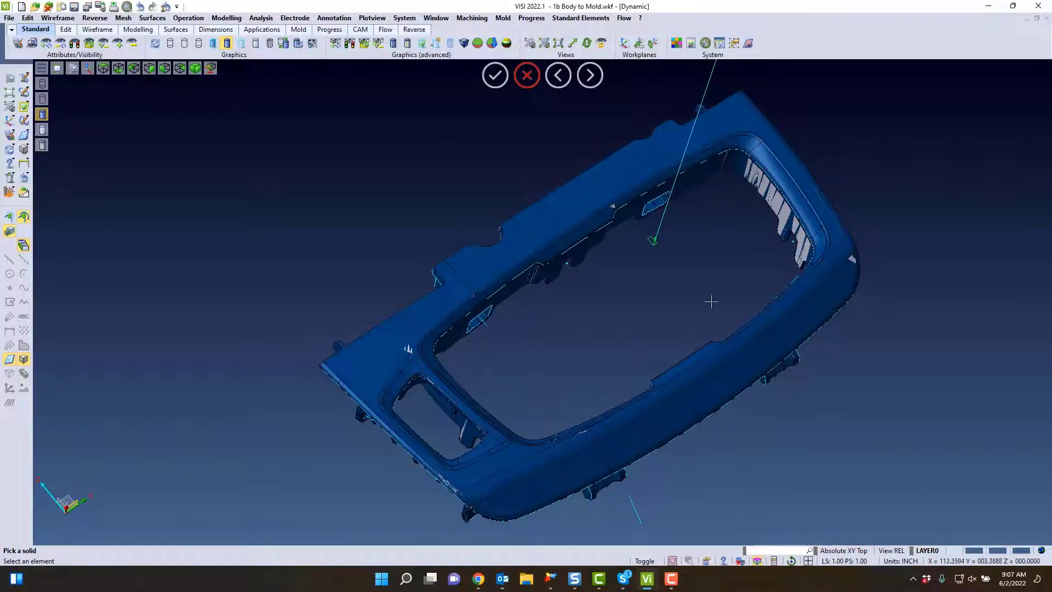
mouse_move(541, 111)
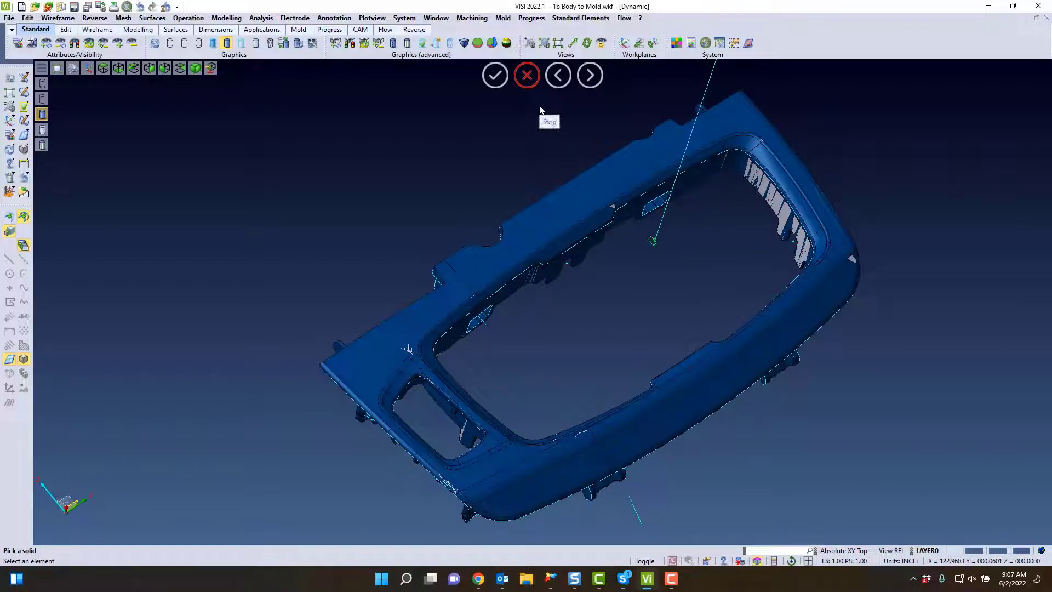